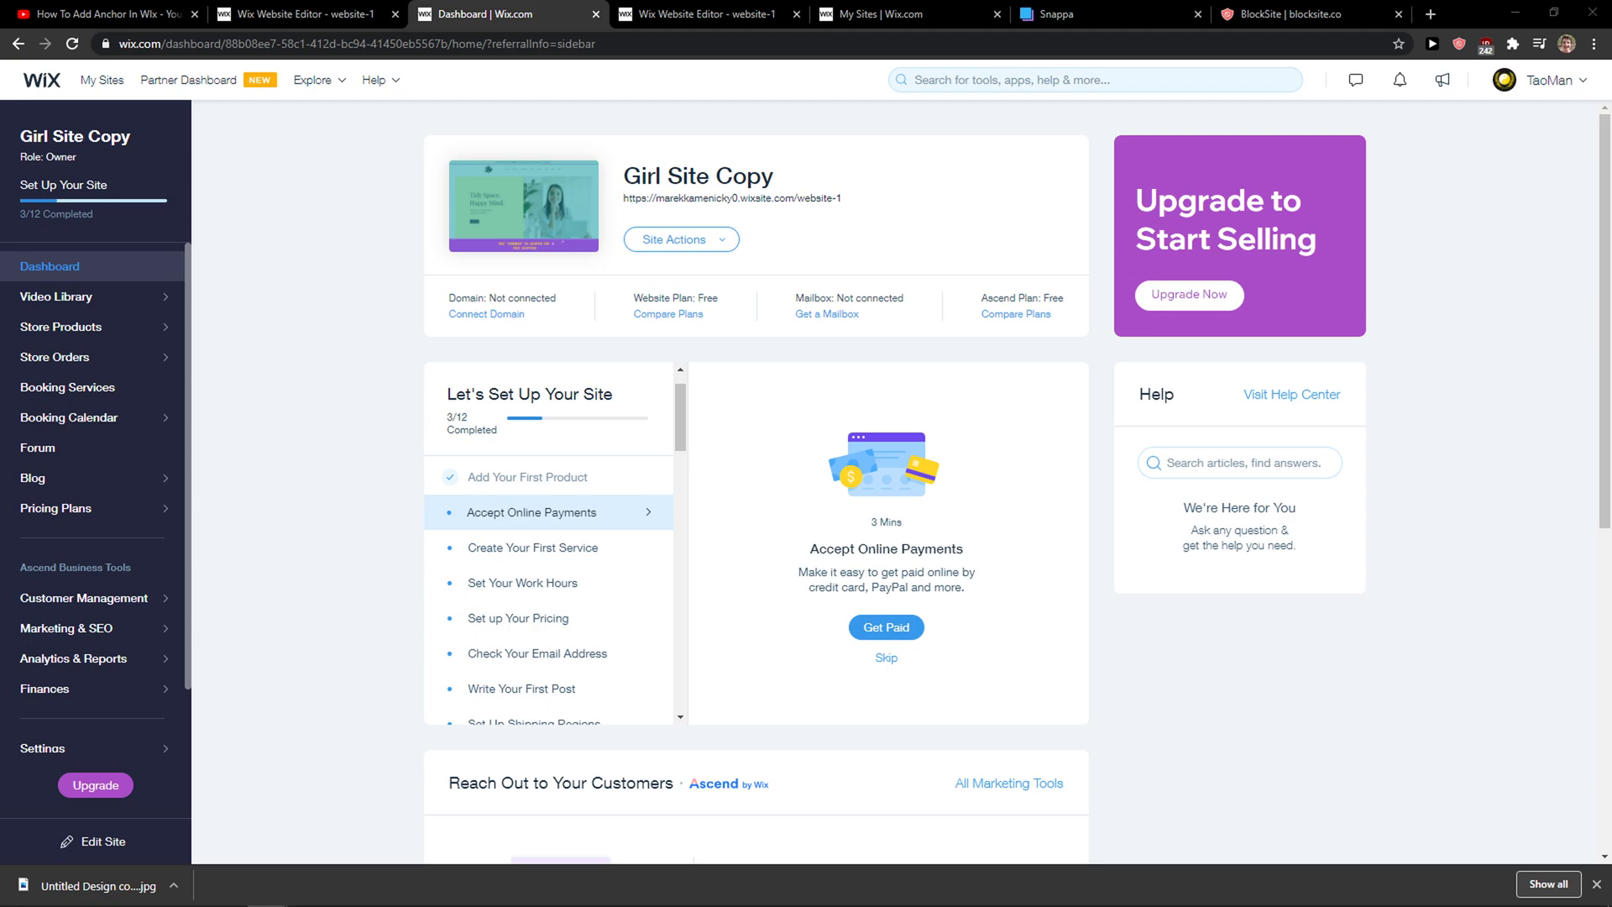
pyautogui.moveTo(316, 492)
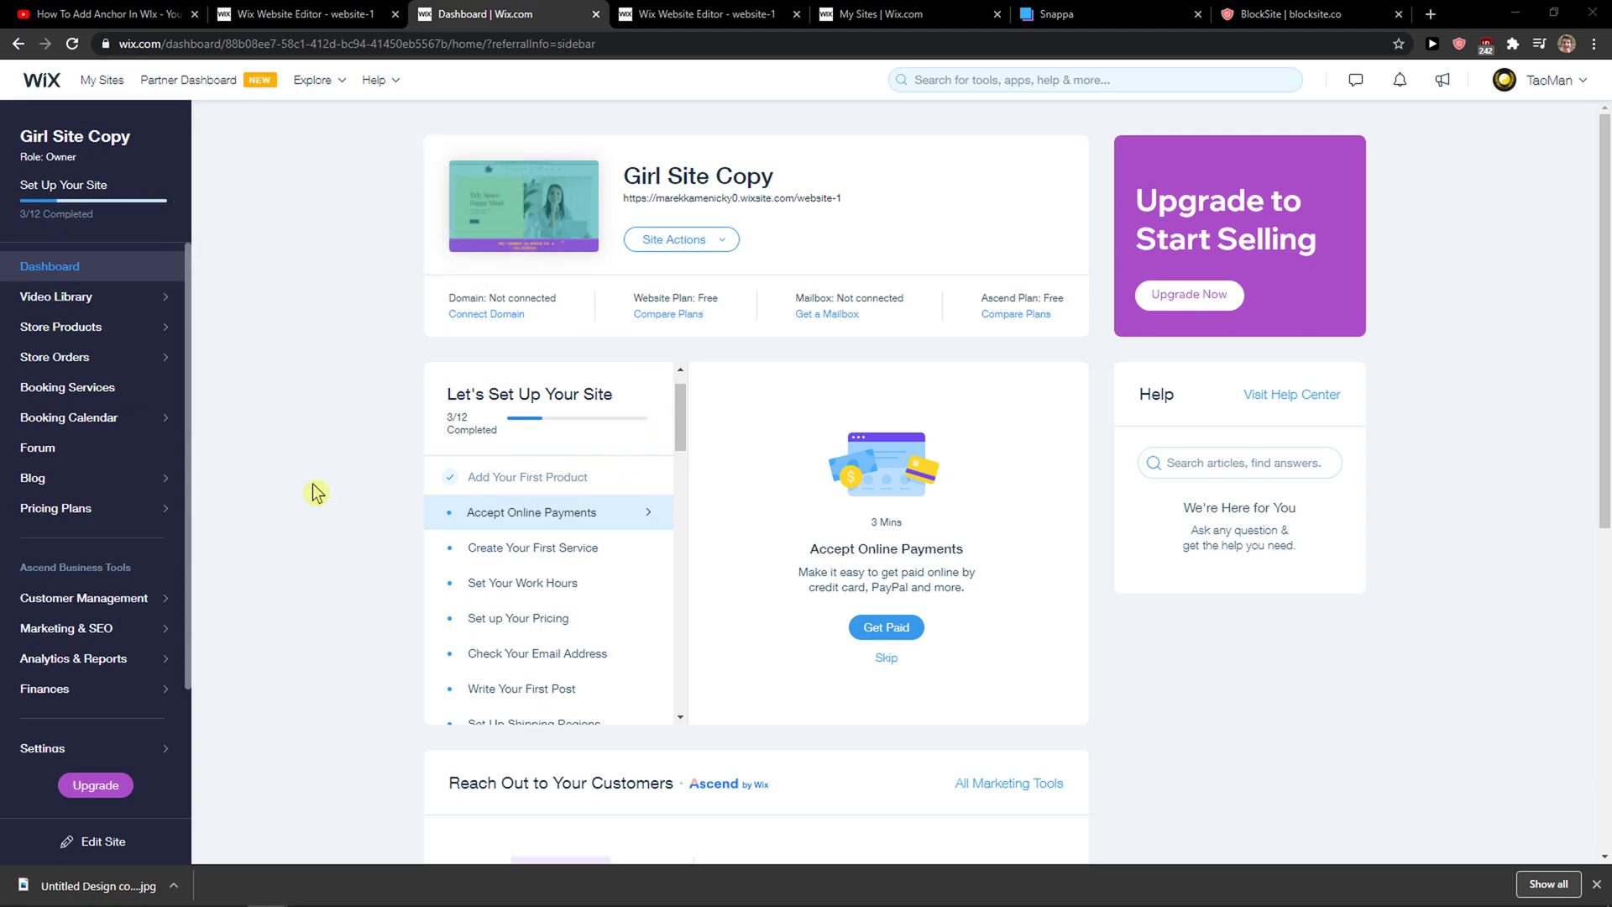
pyautogui.moveTo(83, 342)
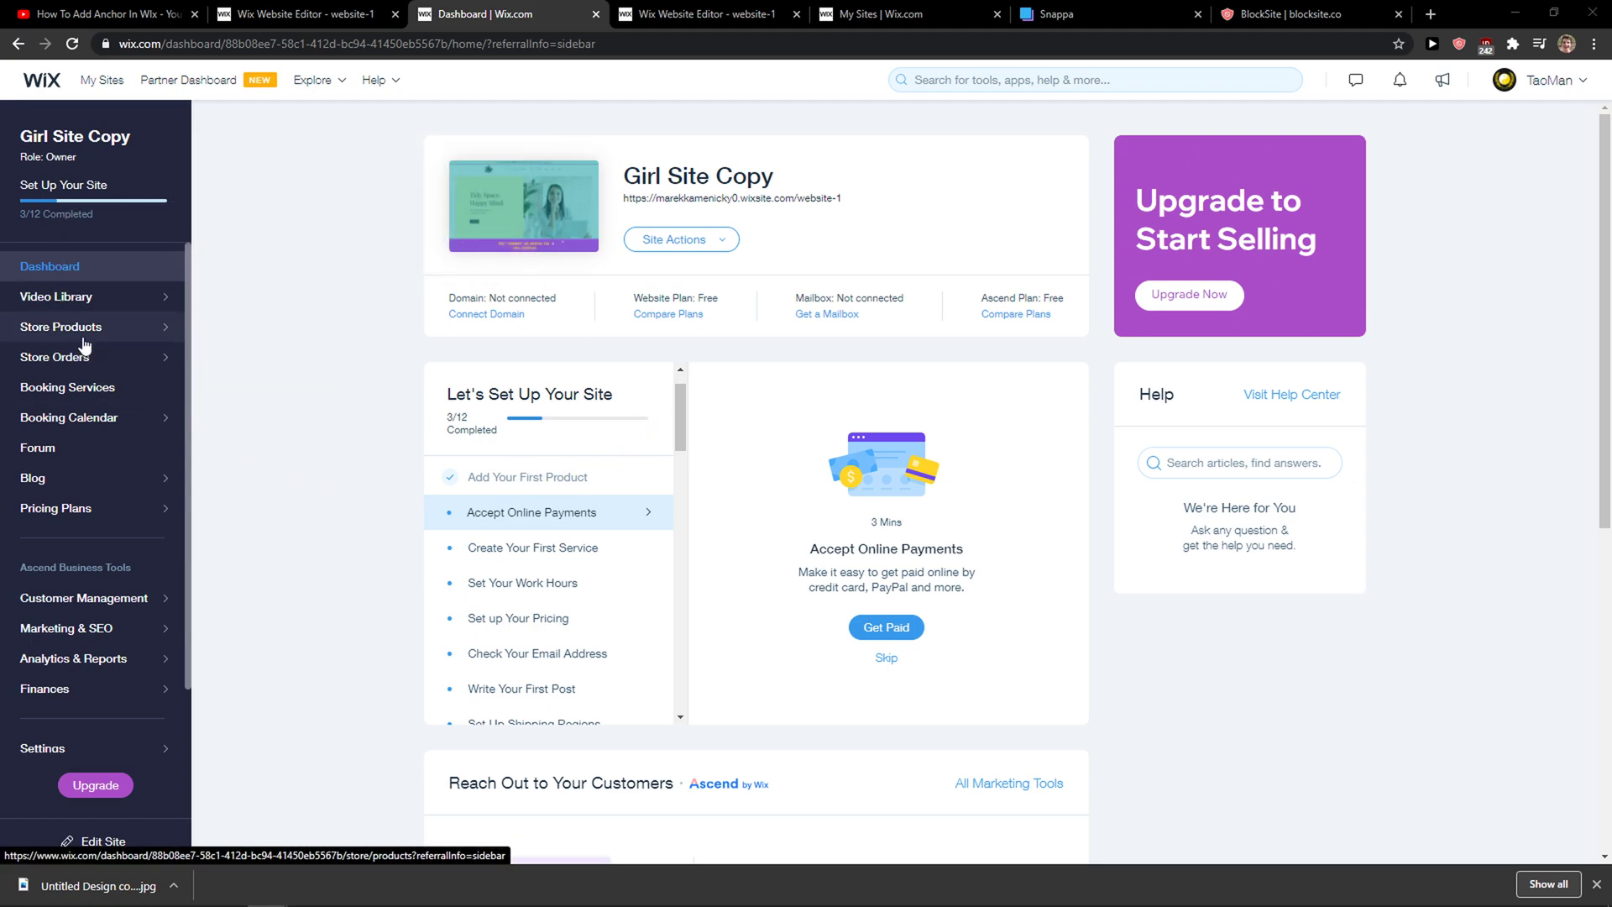
# - Browse the store products section and start a coupon for a product
pyautogui.click(61, 326)
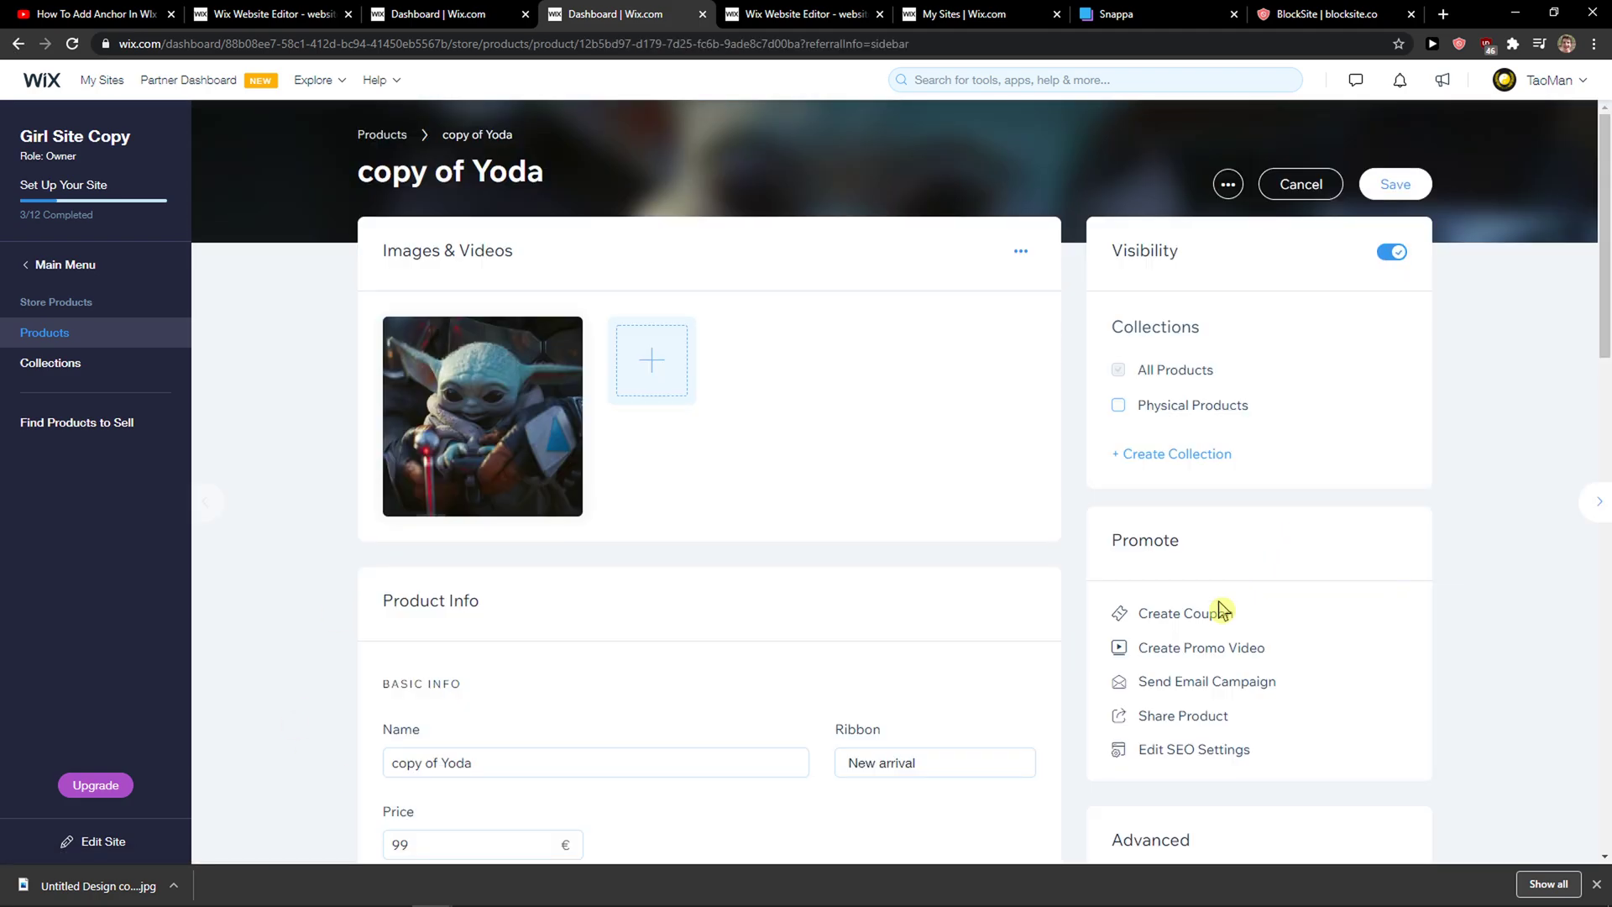
pyautogui.click(1175, 613)
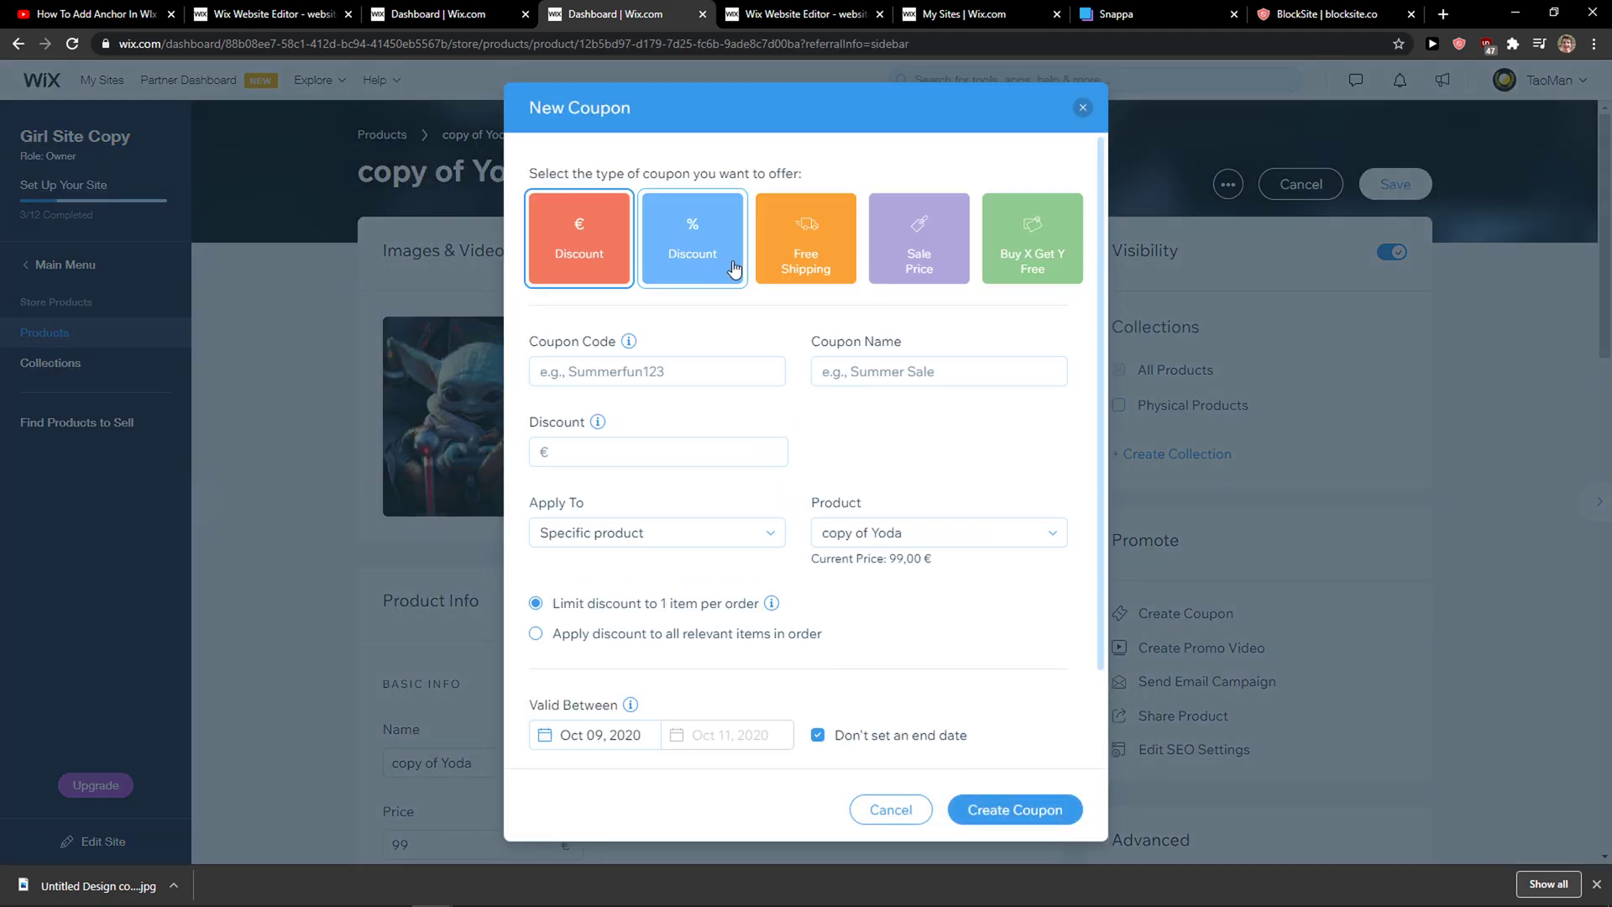
pyautogui.click(806, 270)
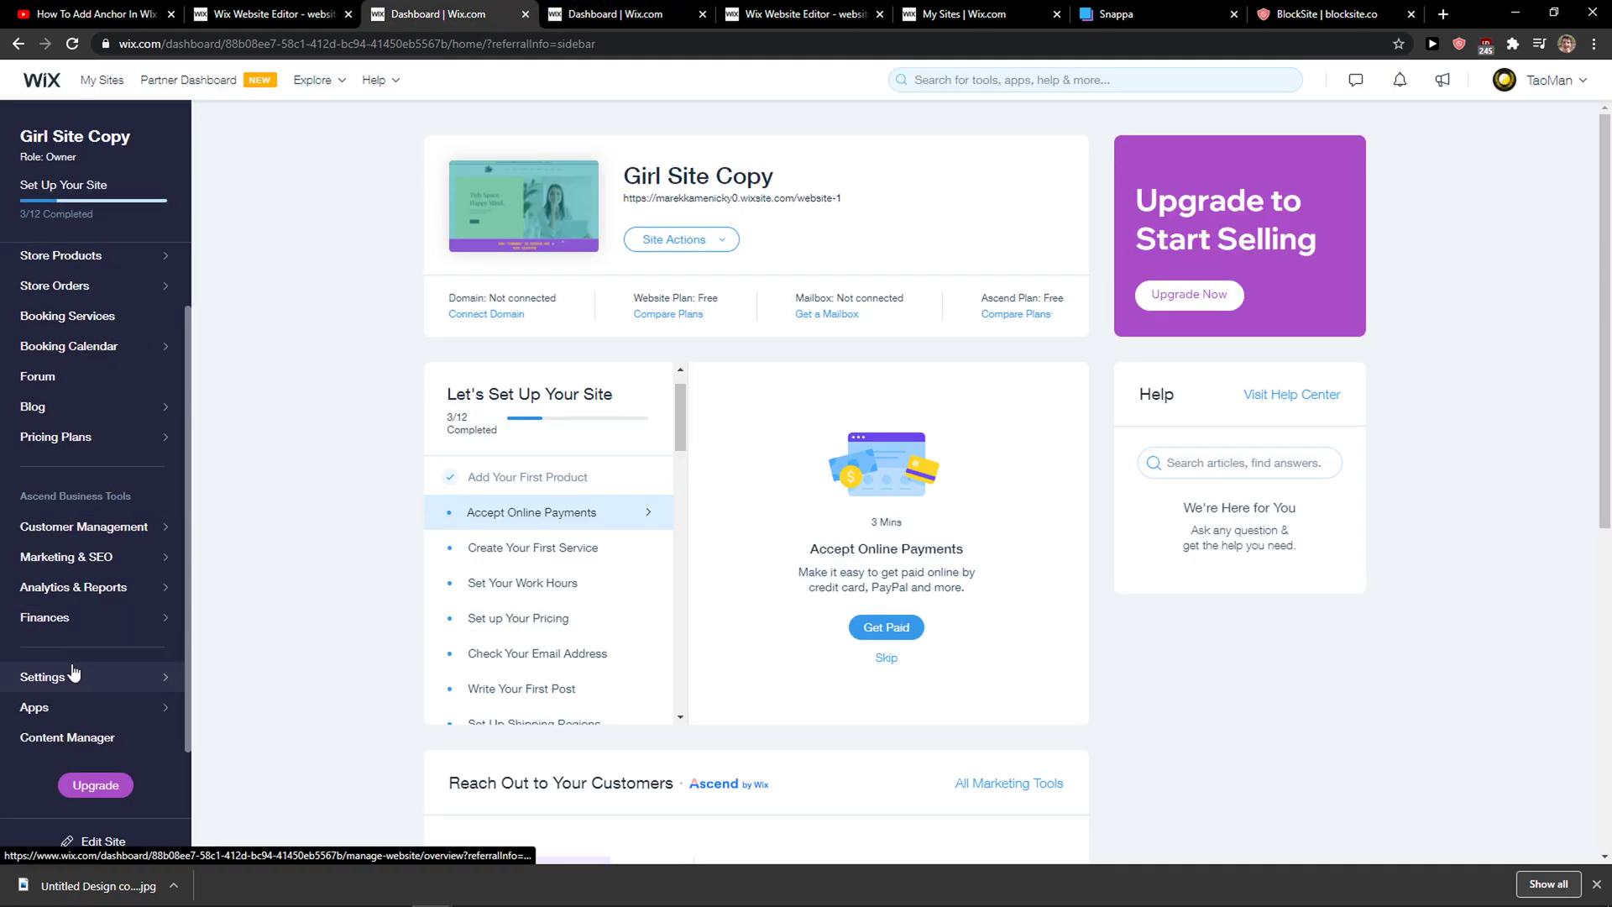
# - In Store Shipping settings, add a new region with United States (51 states) as destination
pyautogui.click(44, 677)
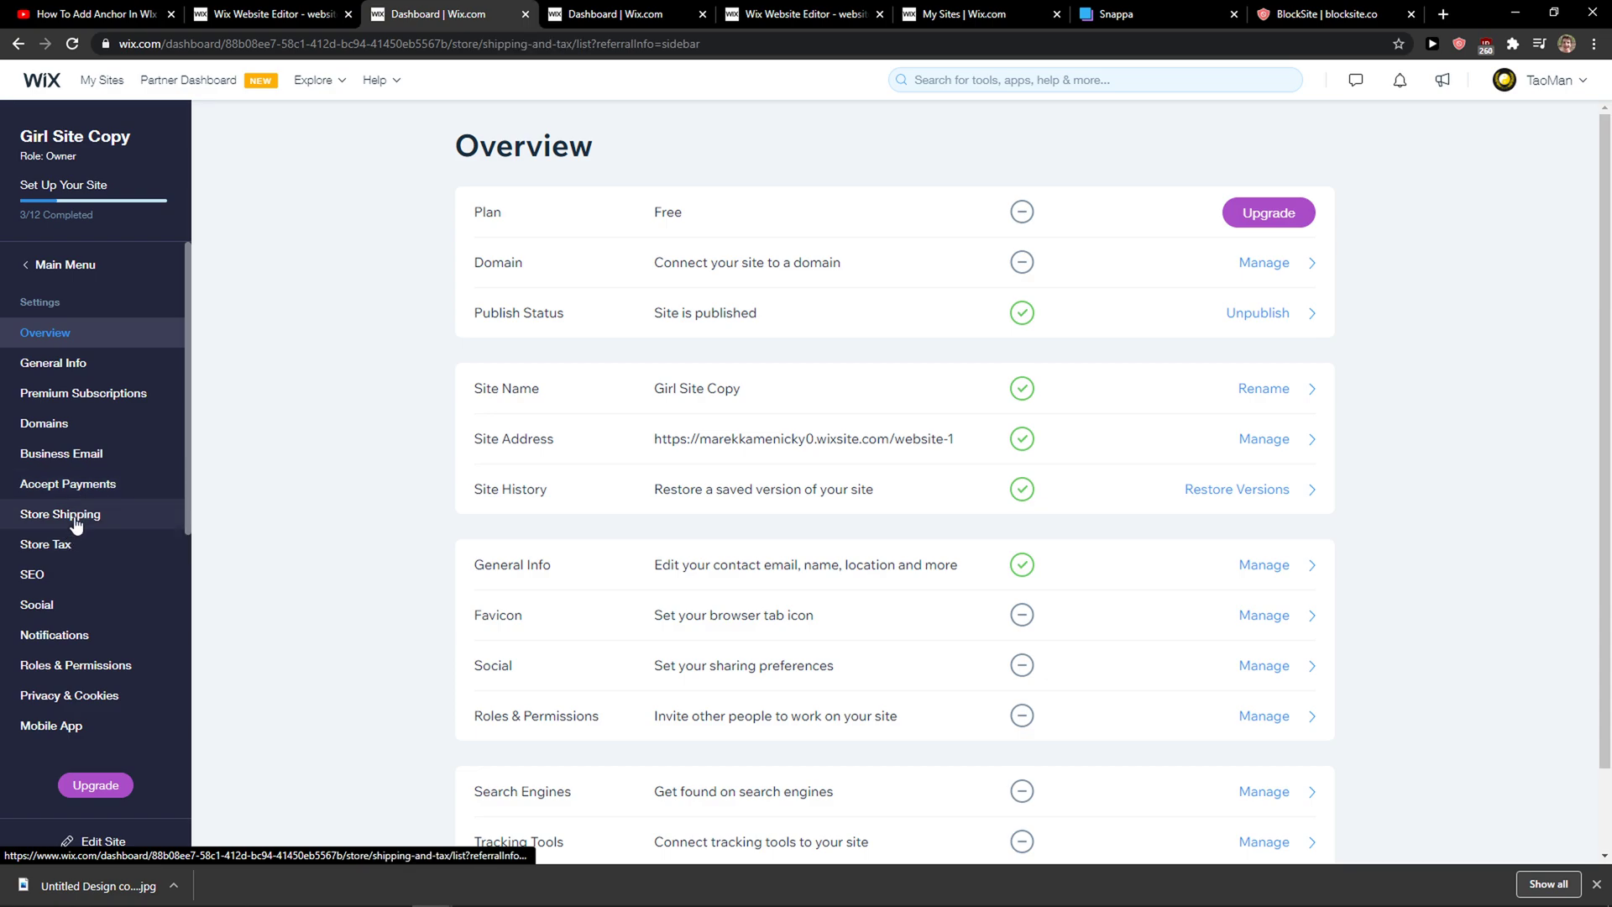
pyautogui.click(60, 514)
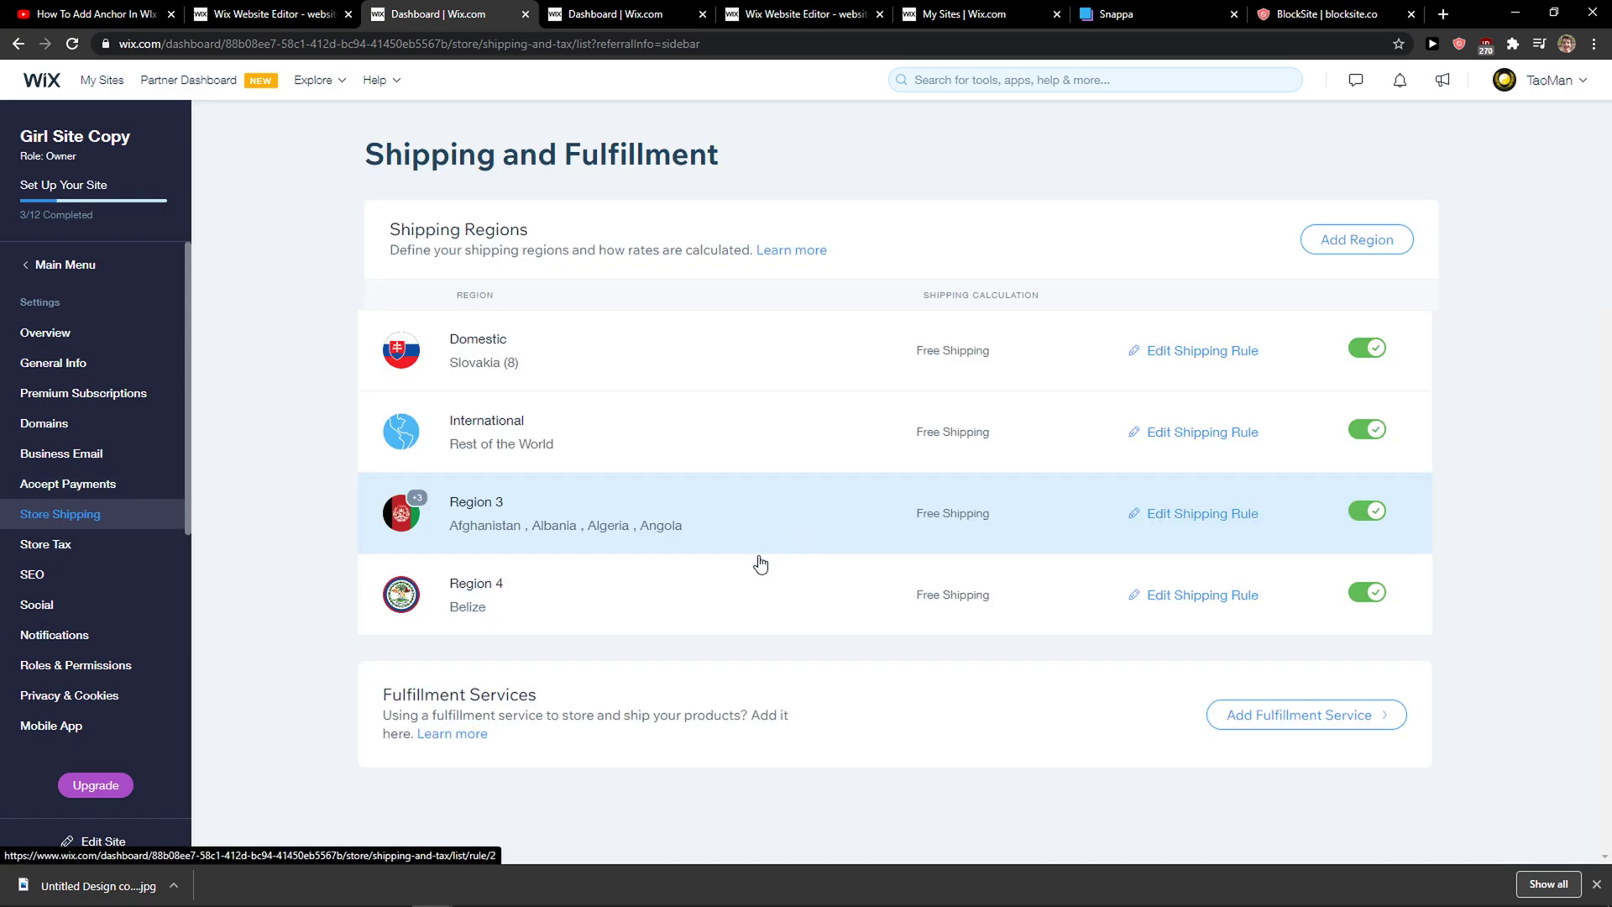
pyautogui.moveTo(1208, 352)
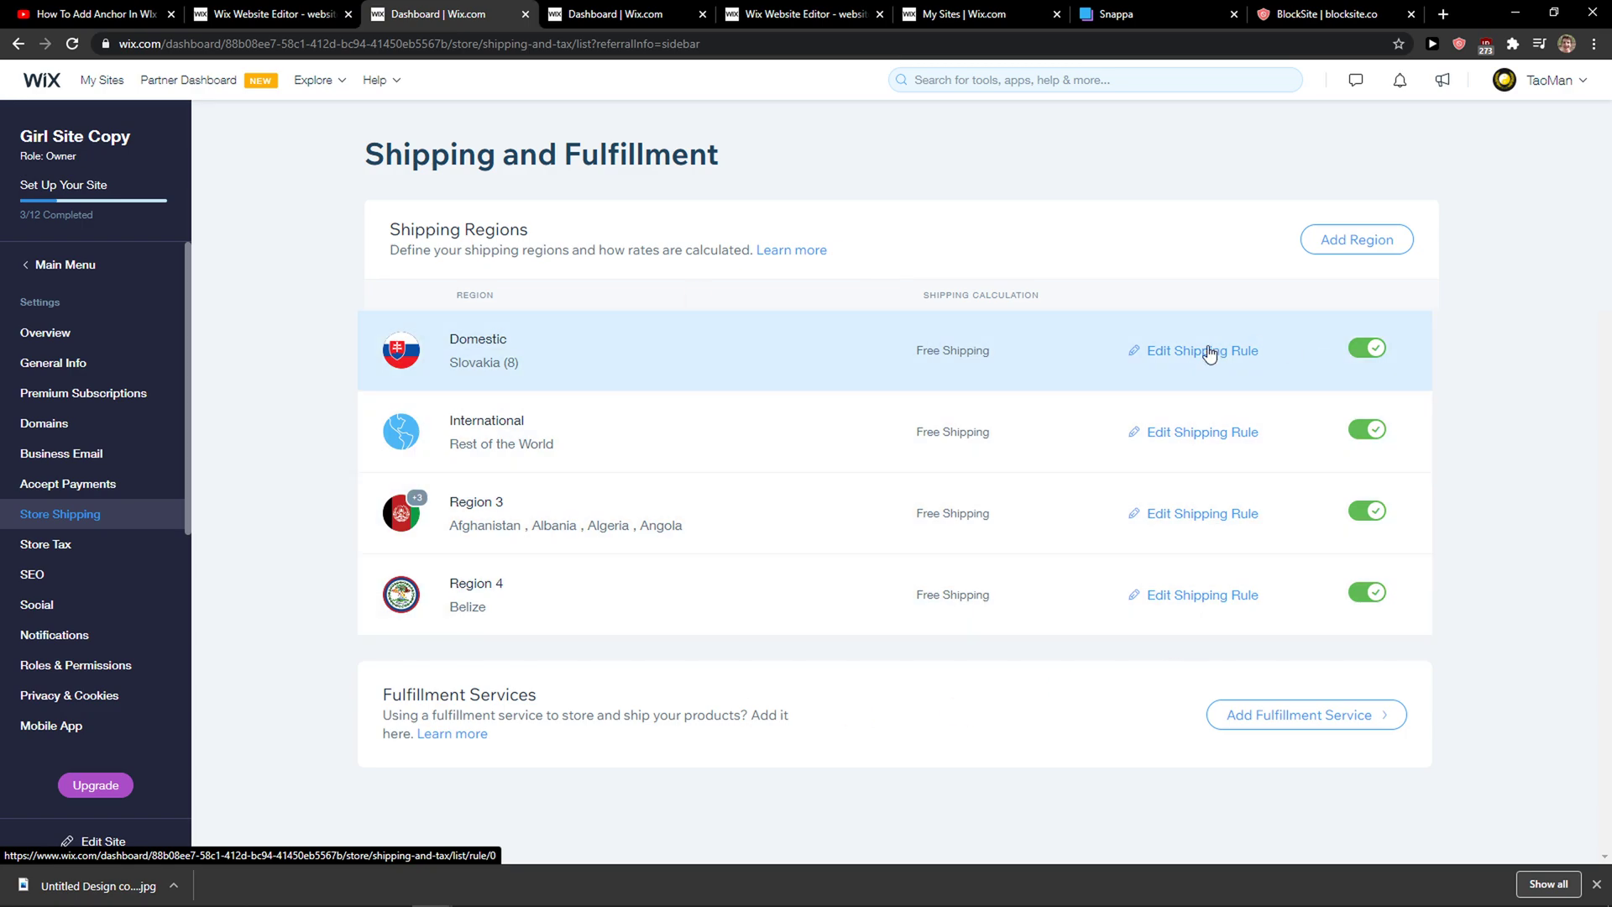
pyautogui.click(1357, 239)
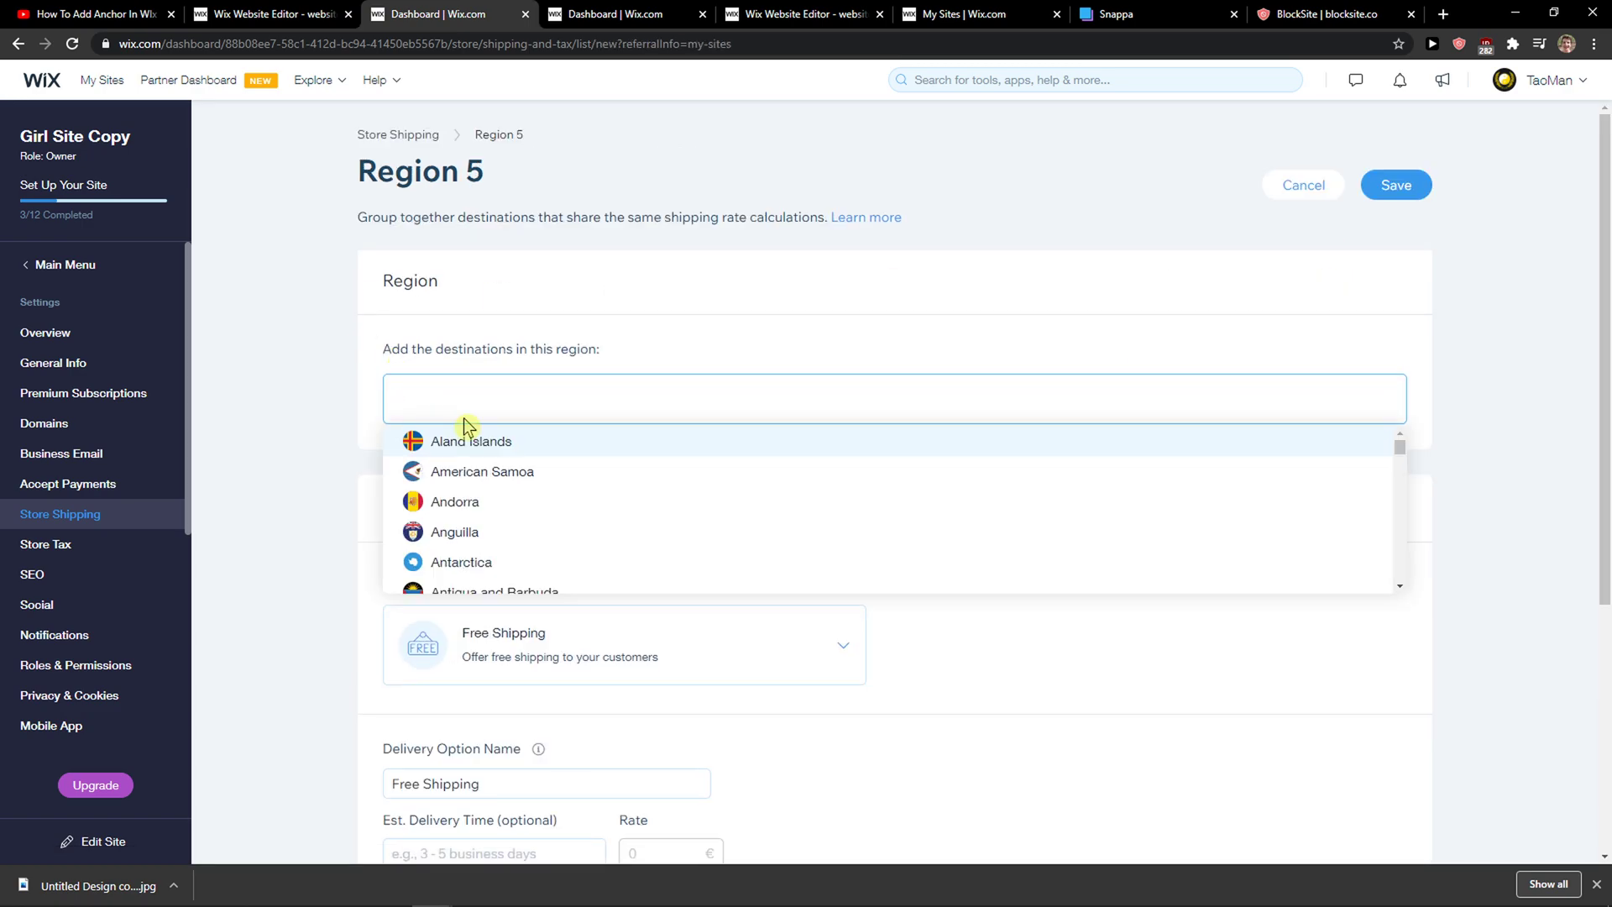
pyautogui.write('uni')
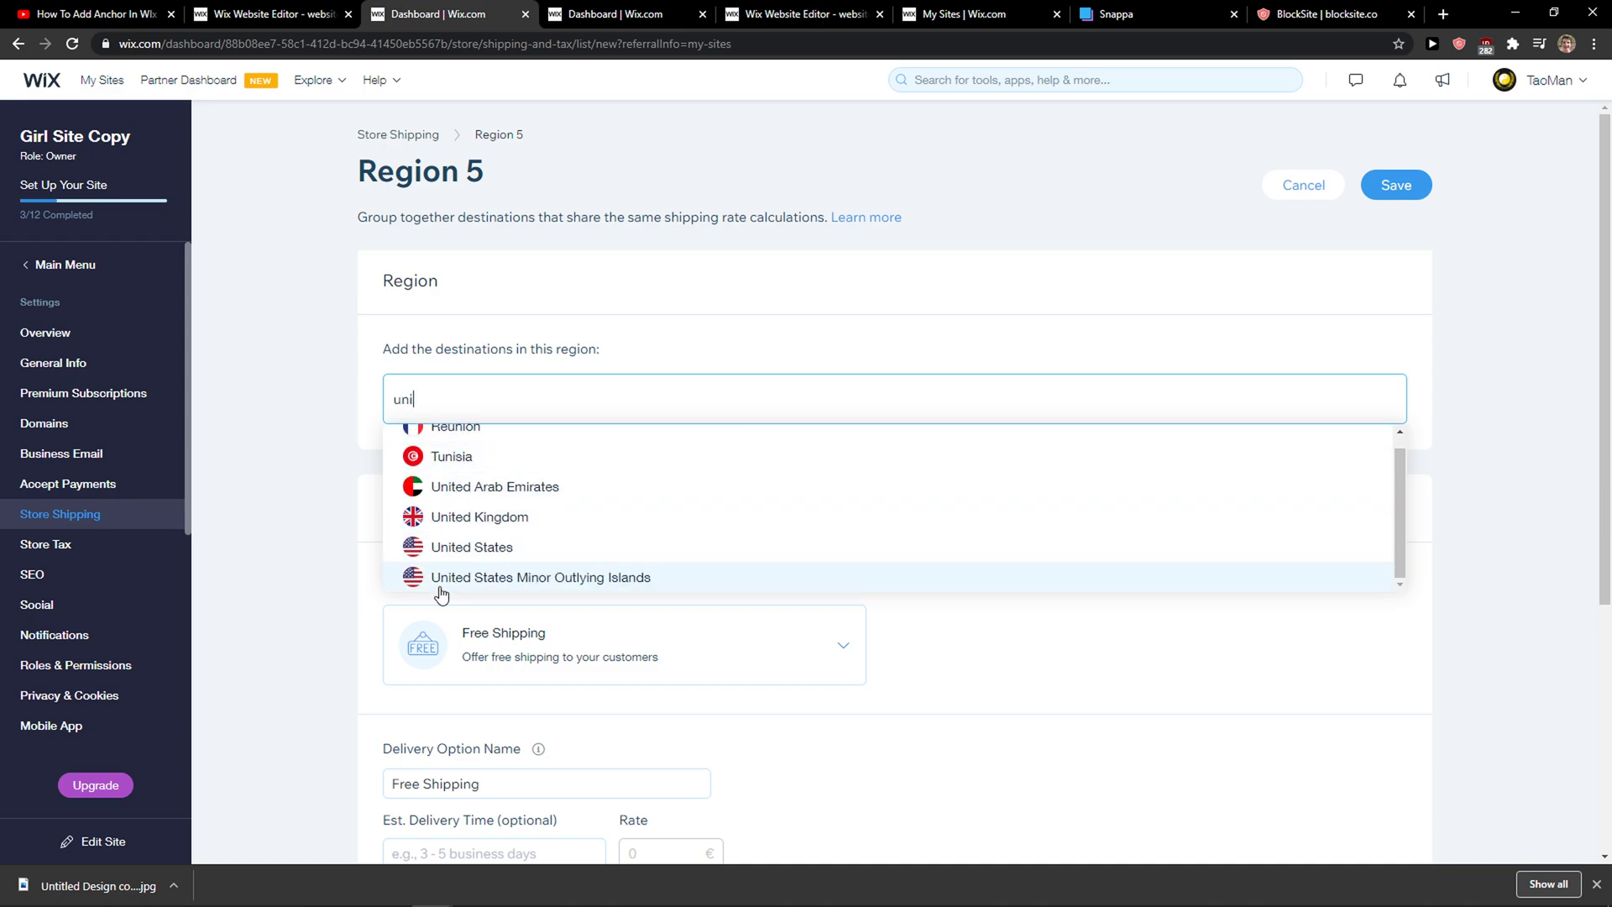
pyautogui.click(472, 547)
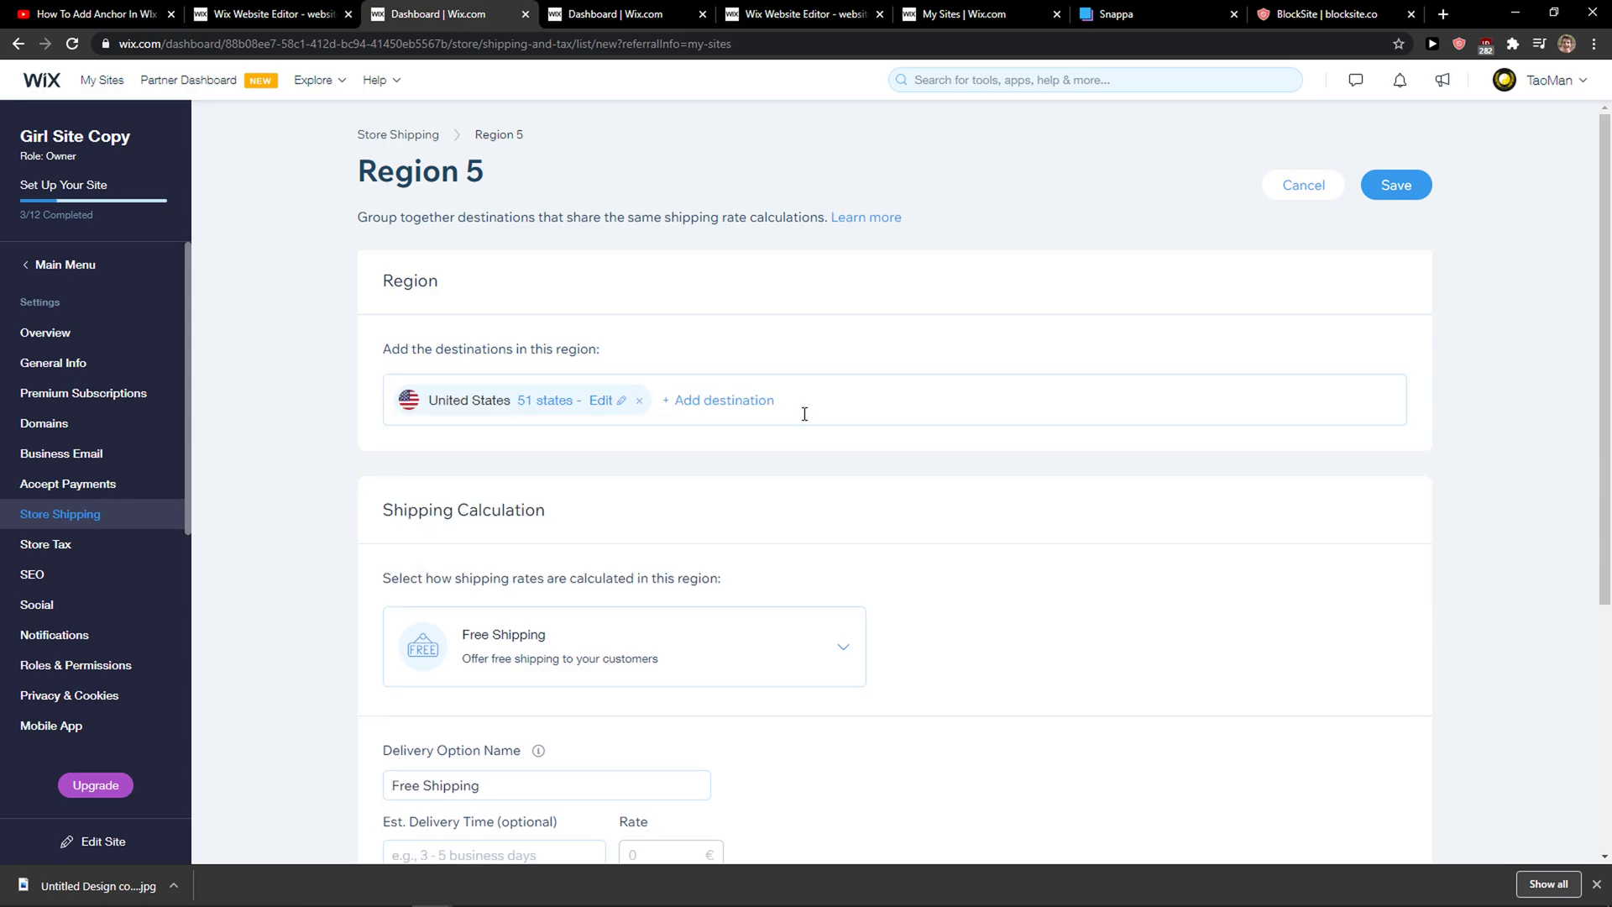
# - Set Region 5's estimated delivery time to '5 days' and save it as a free-shipping region
pyautogui.scroll(-3)
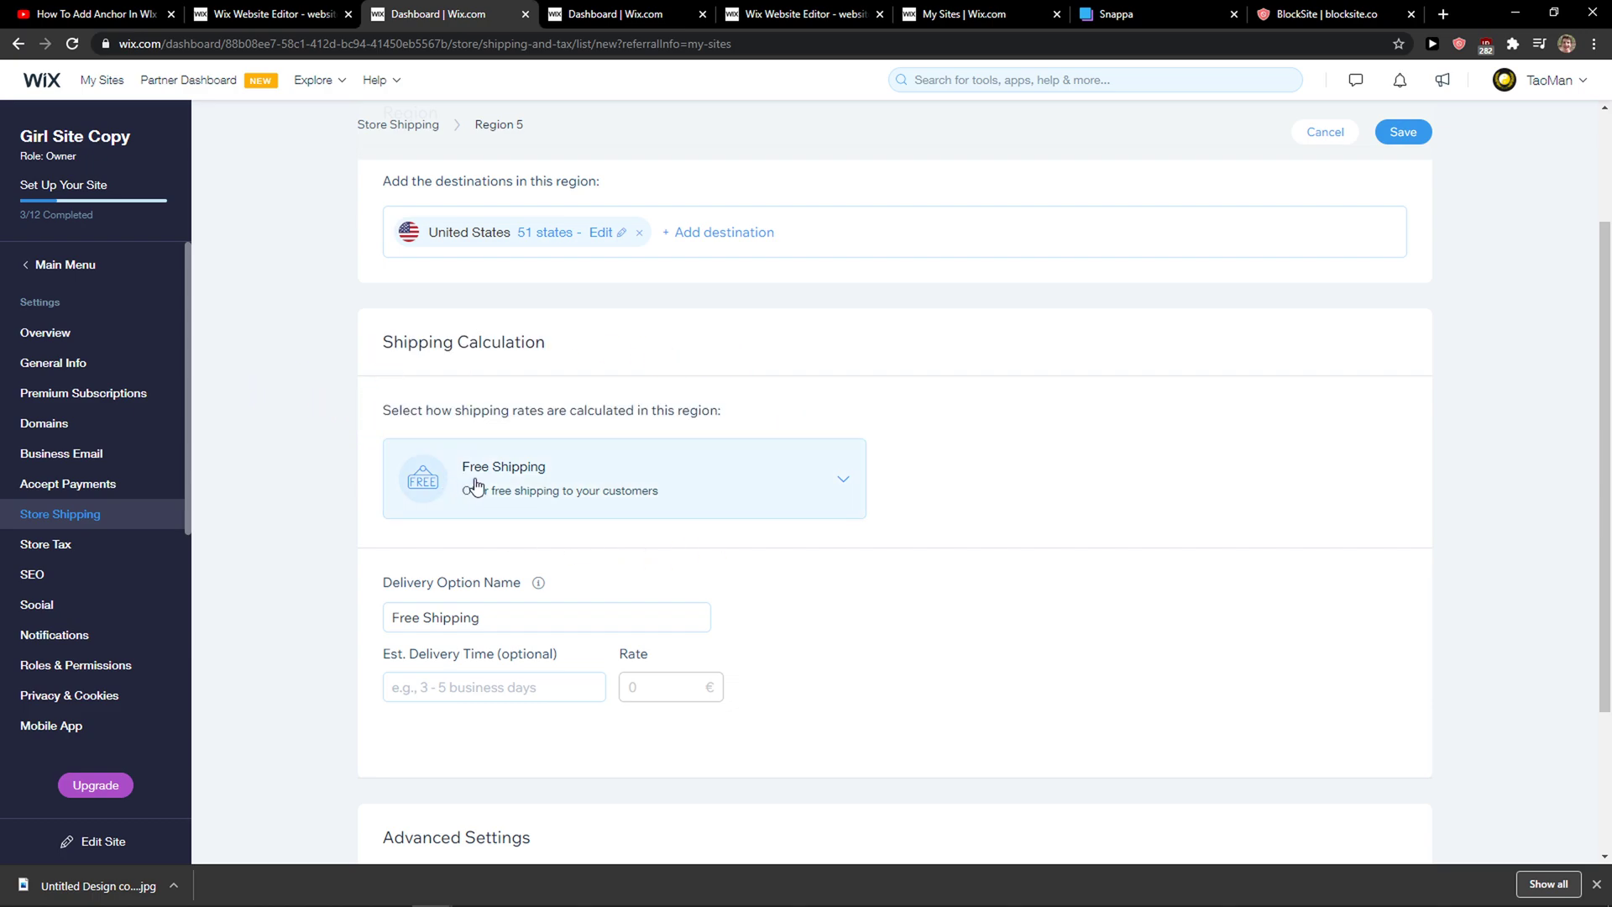
pyautogui.moveTo(299, 421)
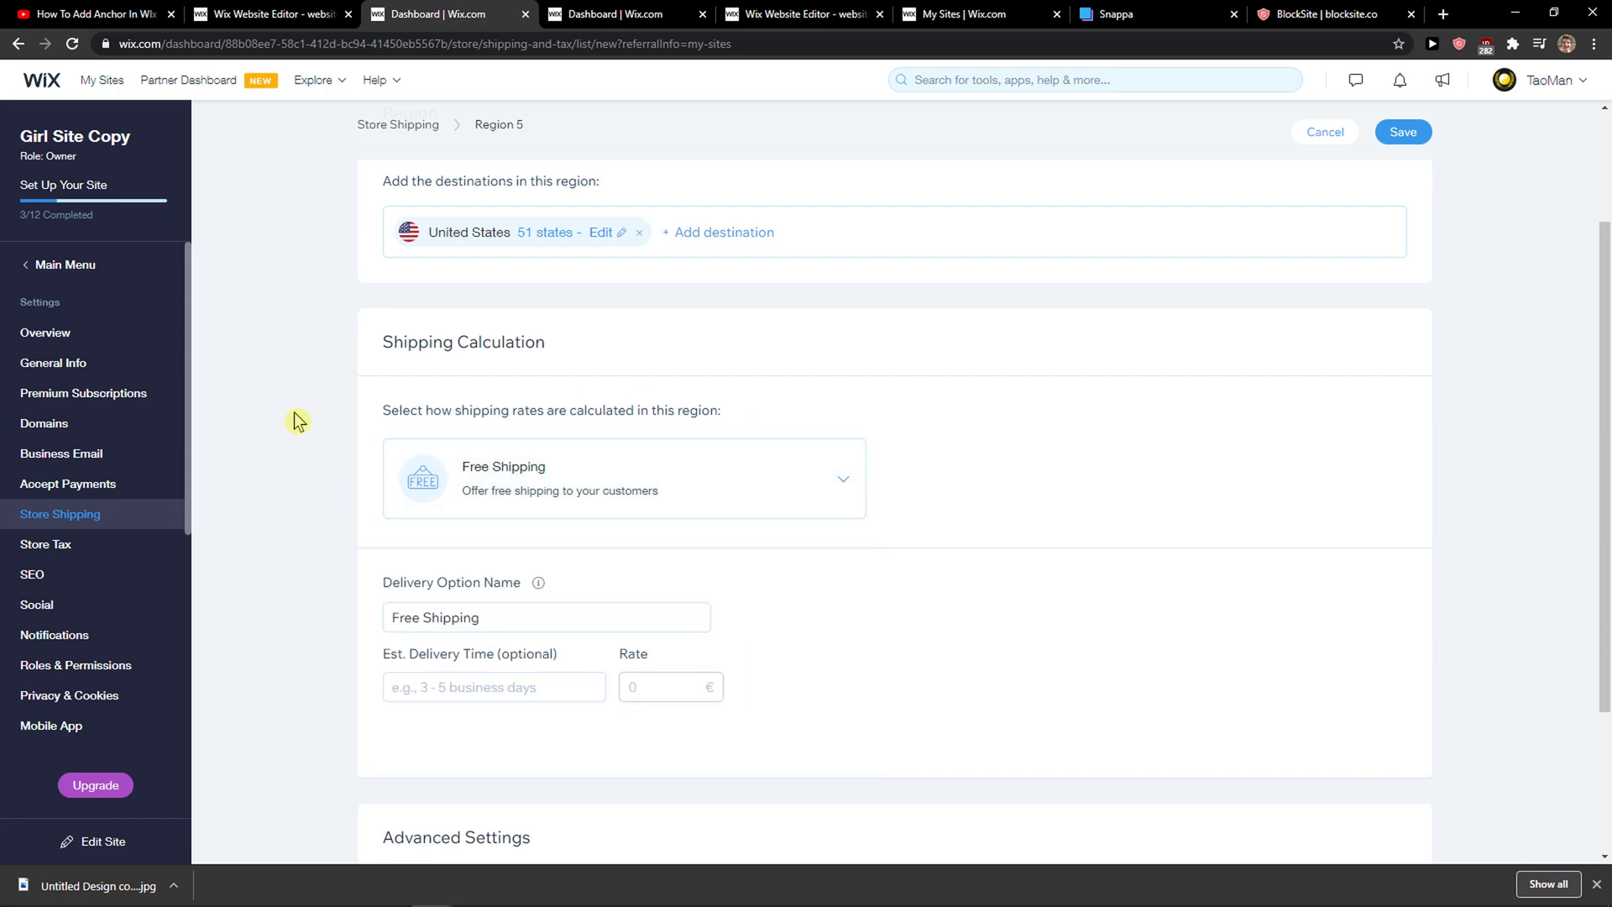
pyautogui.scroll(-3)
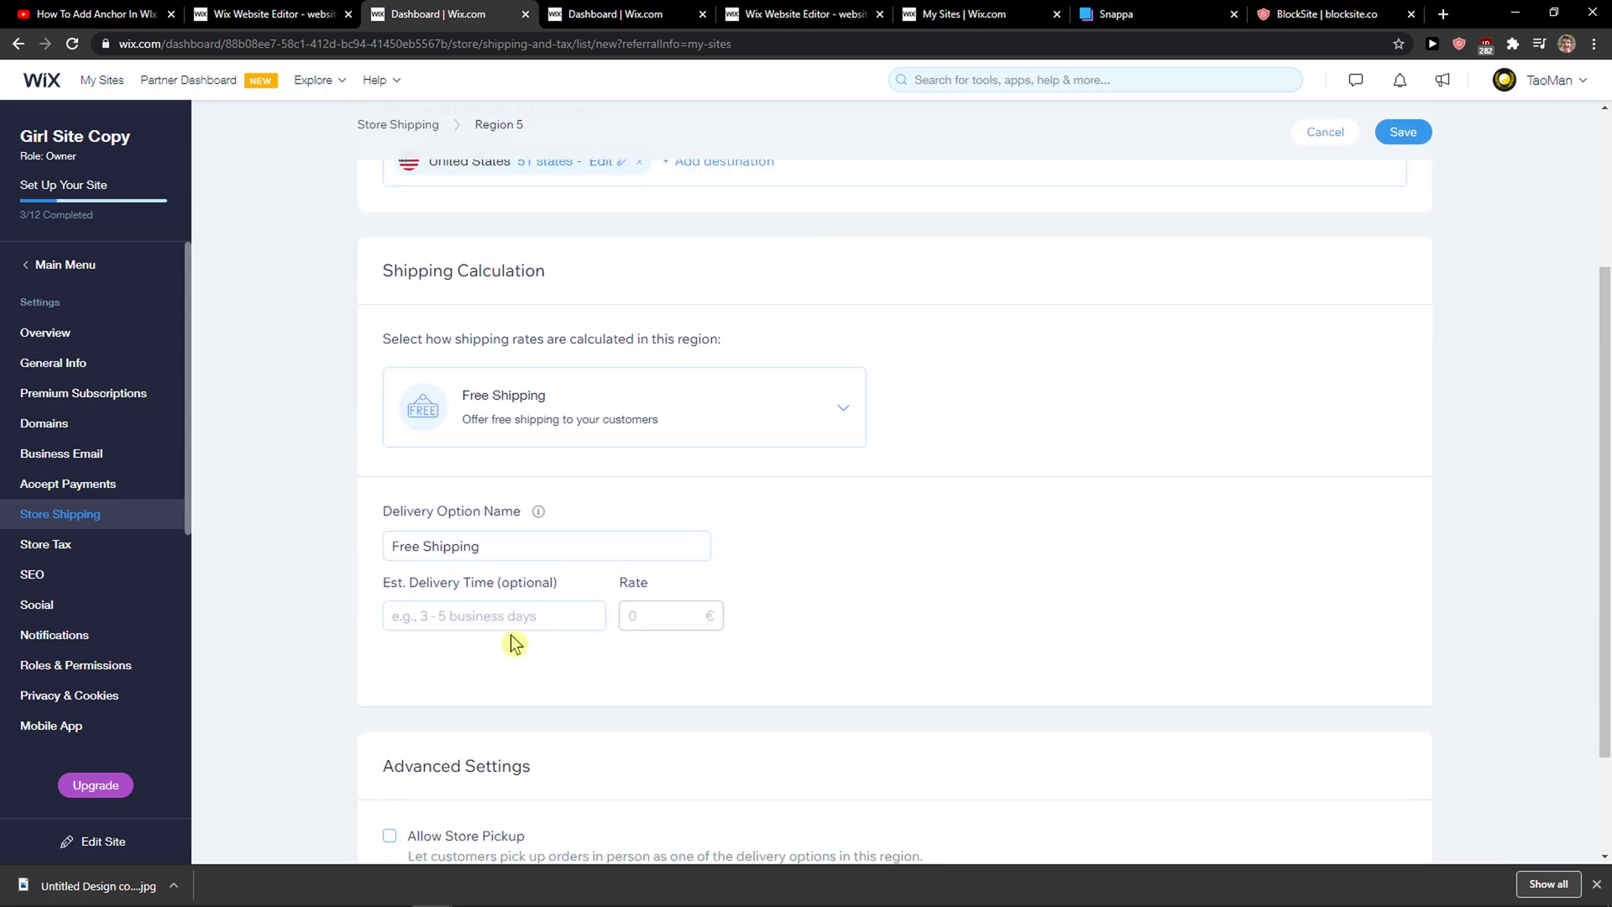
pyautogui.scroll(3)
pyautogui.write('5')
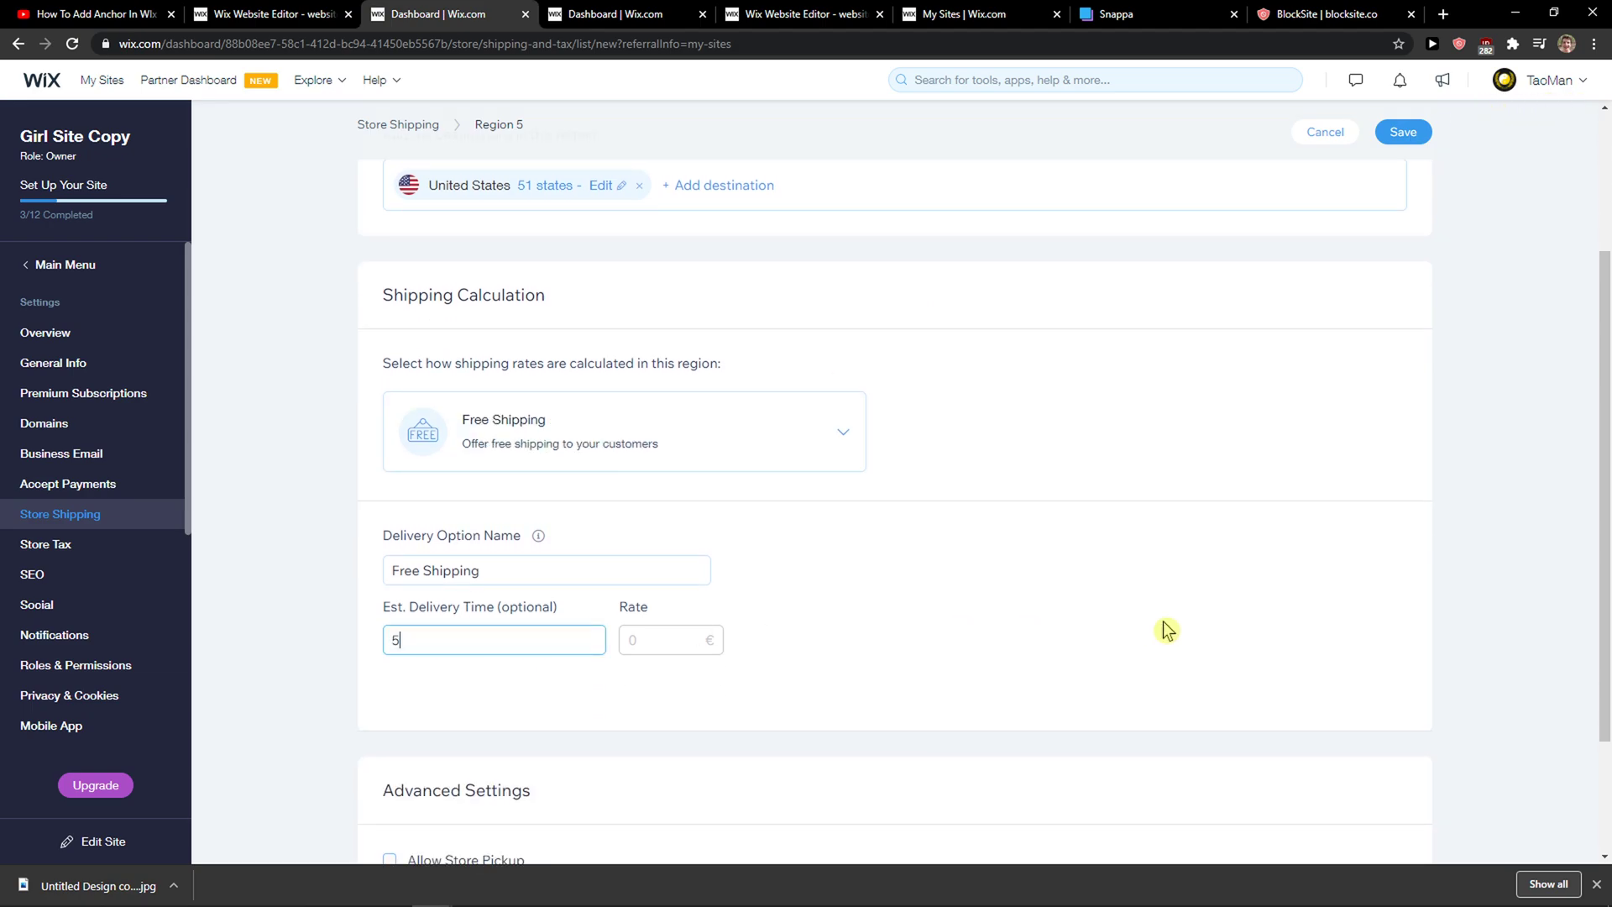
pyautogui.scroll(-3)
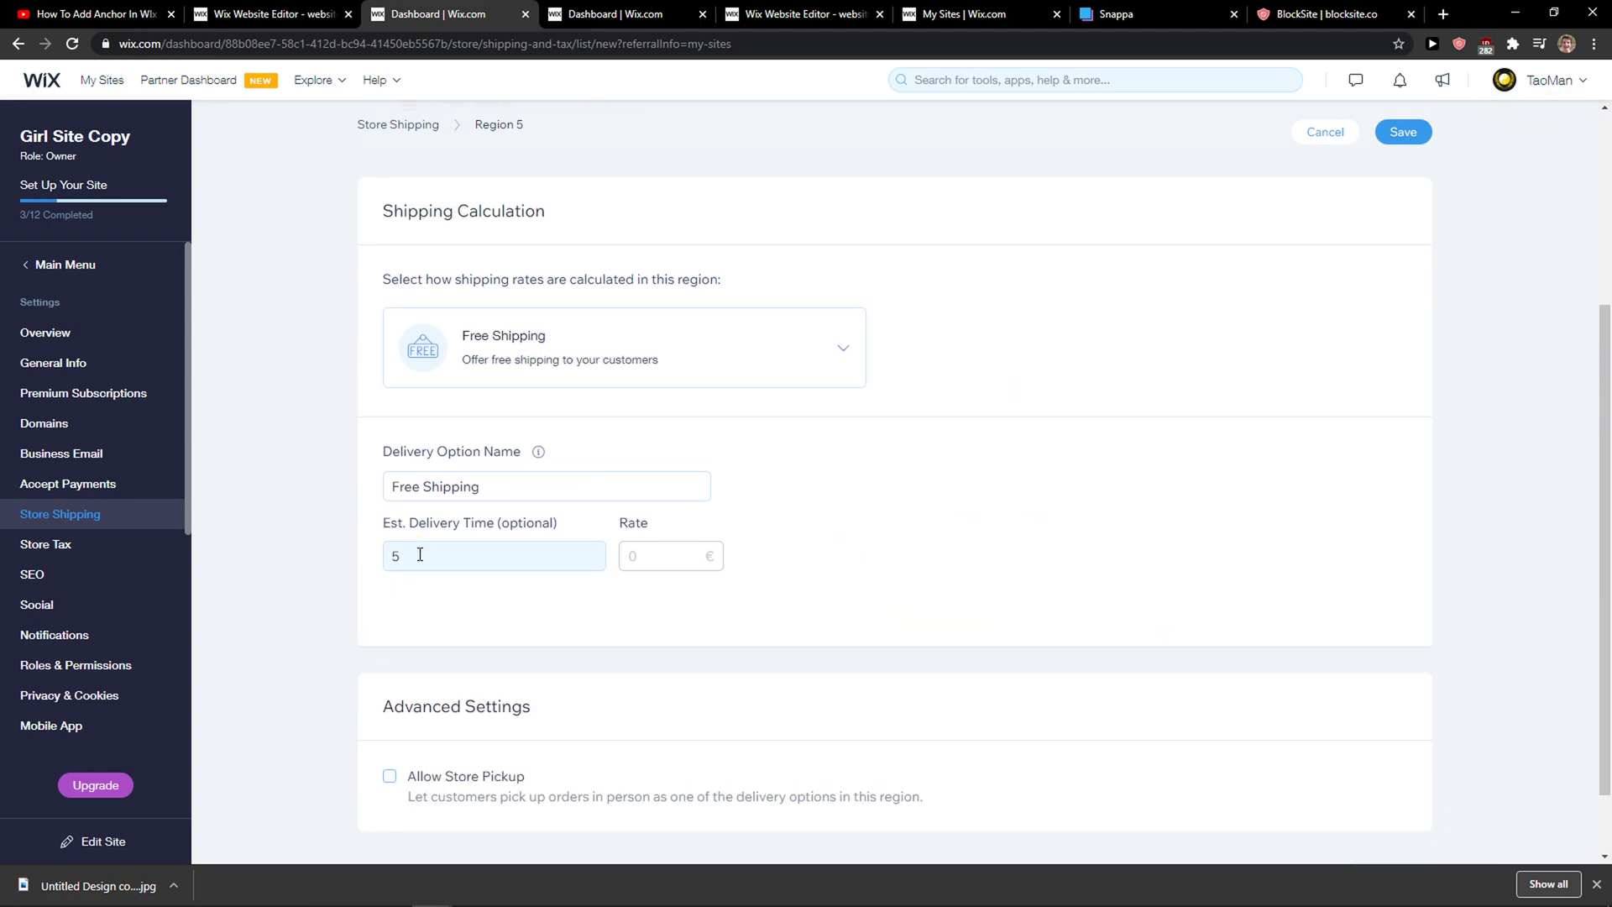
pyautogui.write('days')
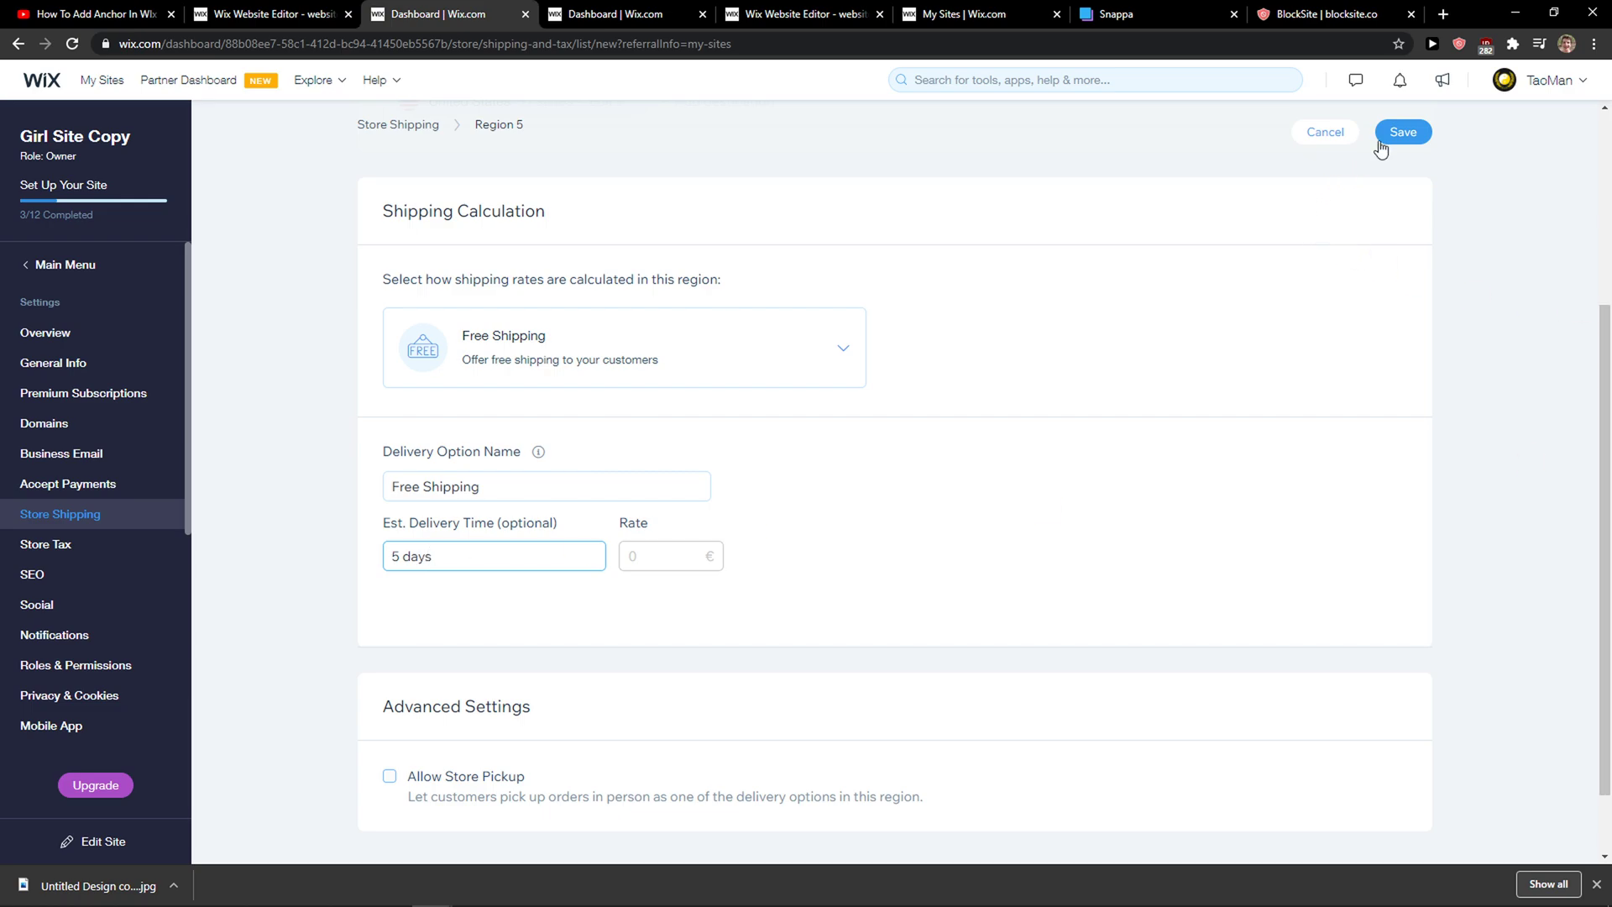
pyautogui.click(1402, 131)
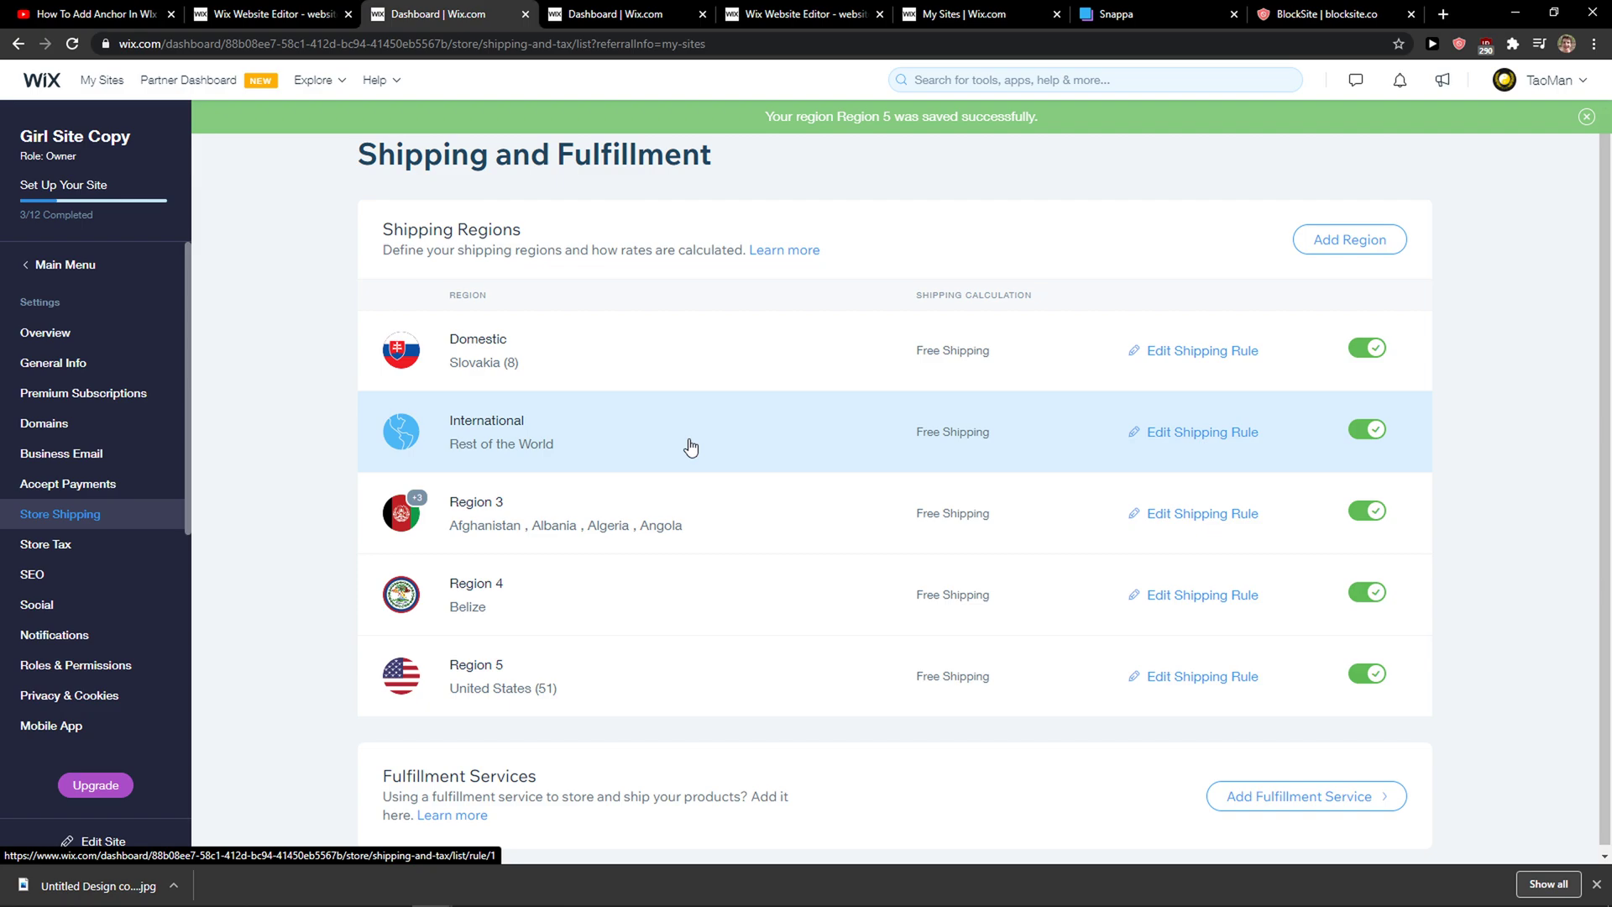
# - Add Aland Islands to the International region alongside Rest of the World and save
pyautogui.click(1202, 432)
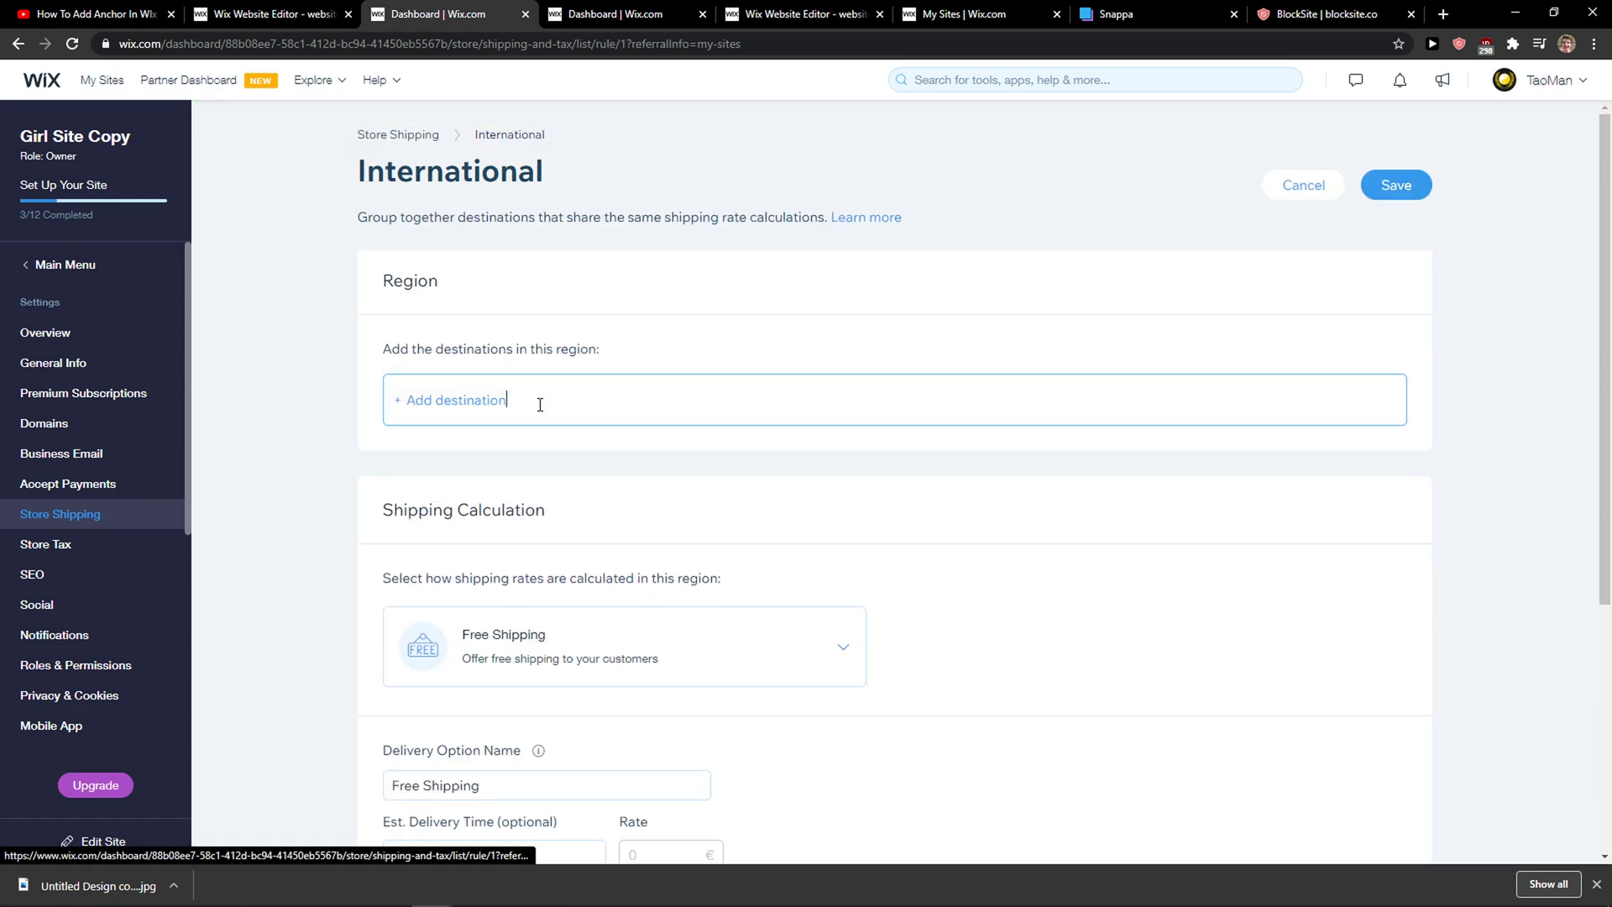
pyautogui.click(453, 399)
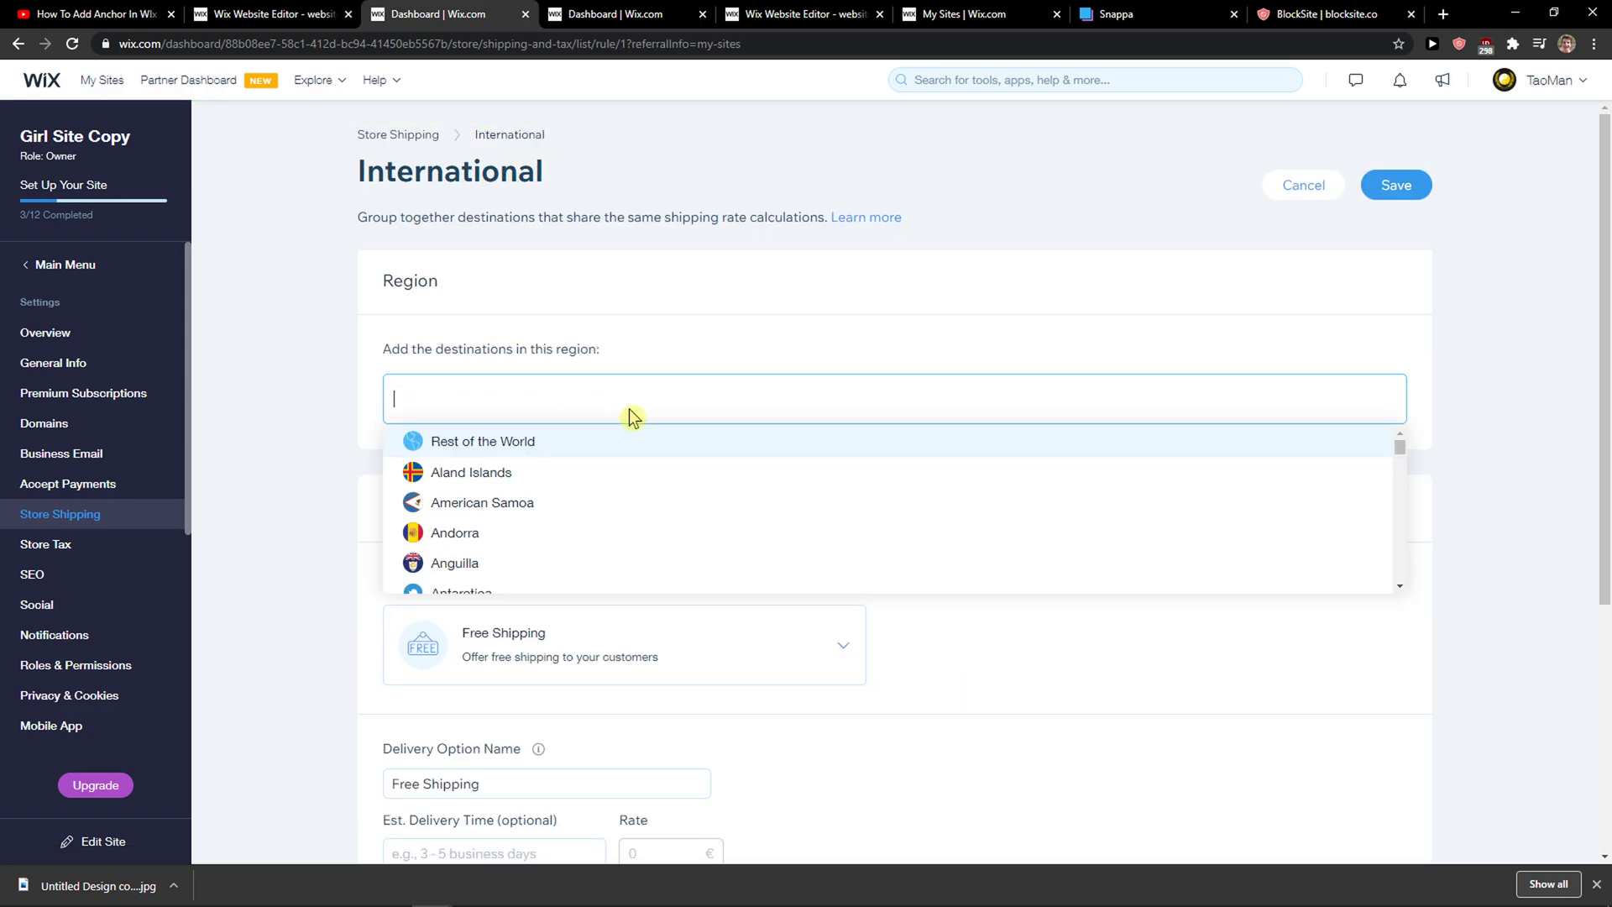
pyautogui.click(470, 472)
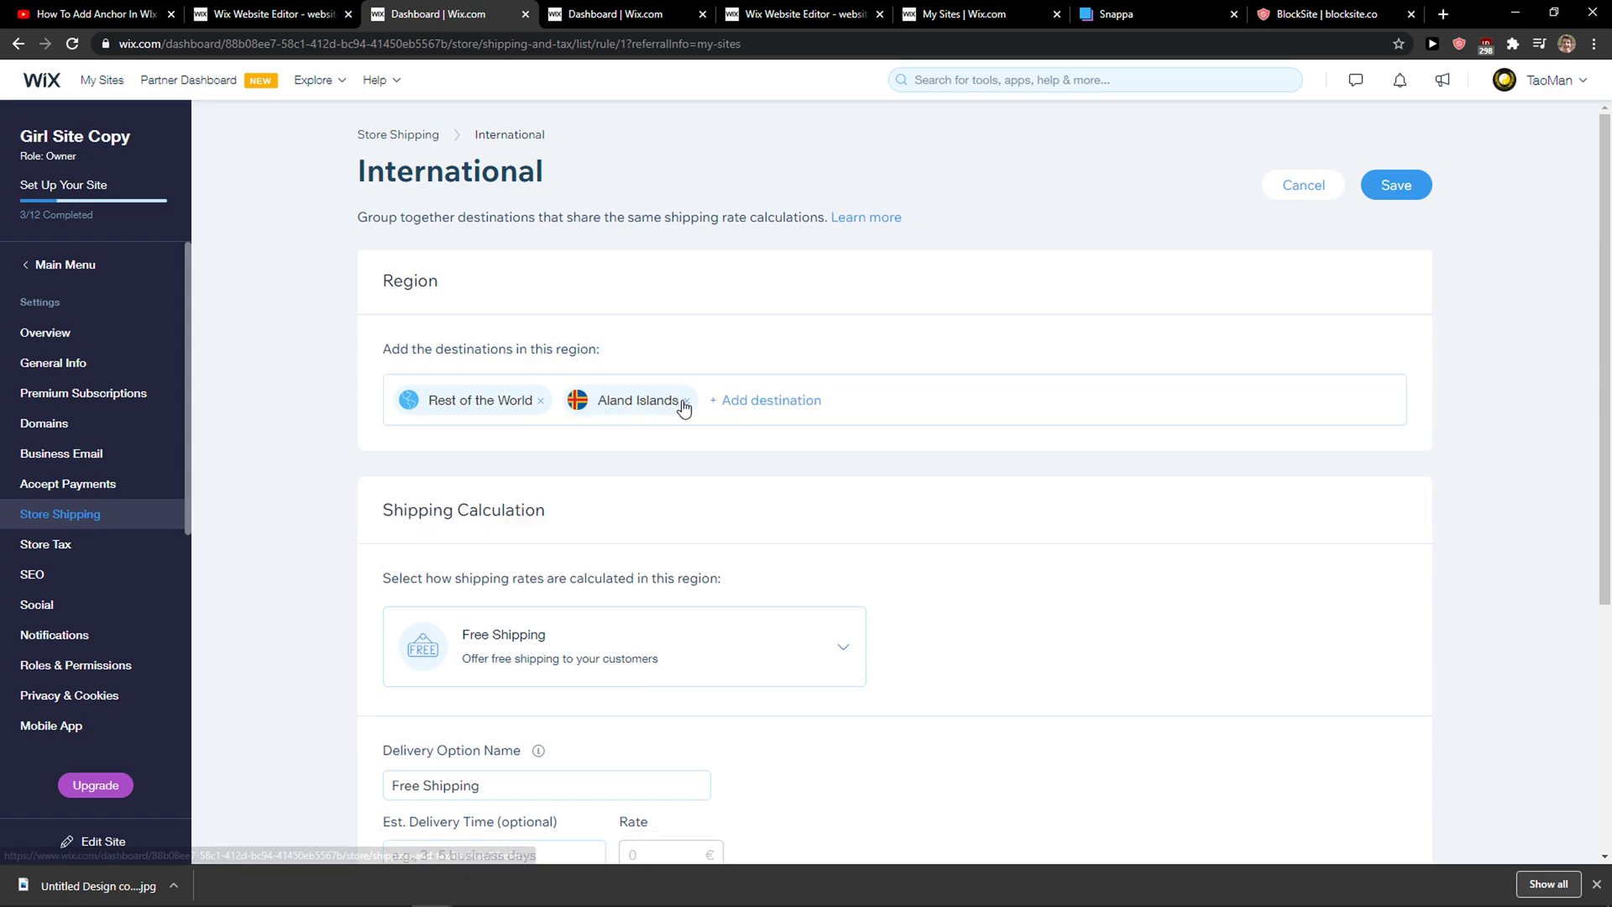
pyautogui.click(1395, 184)
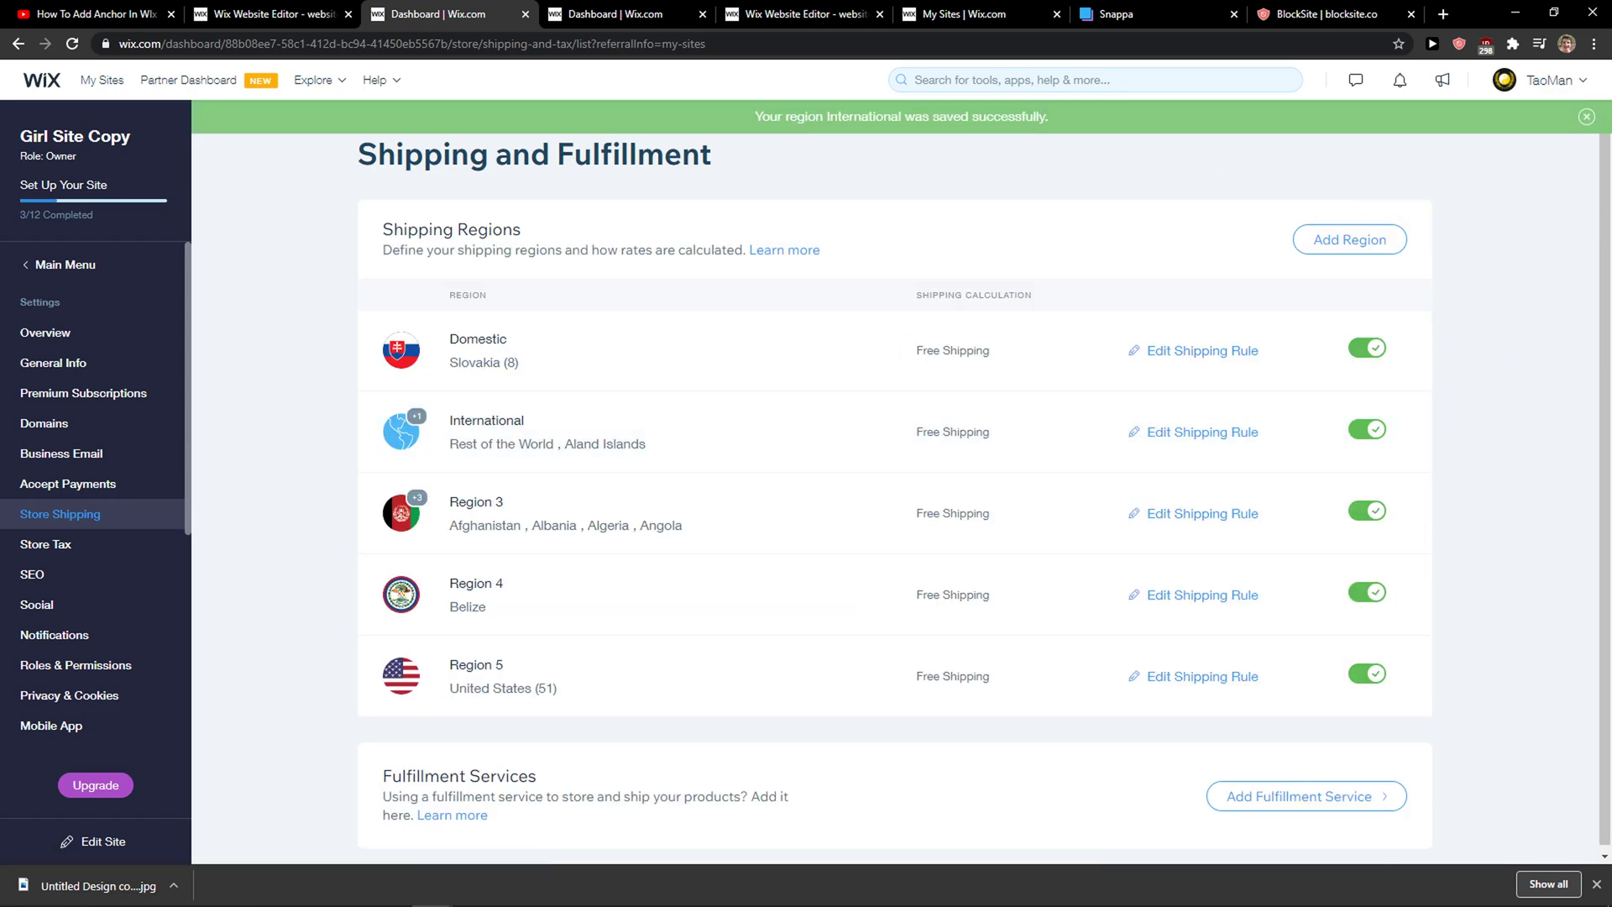